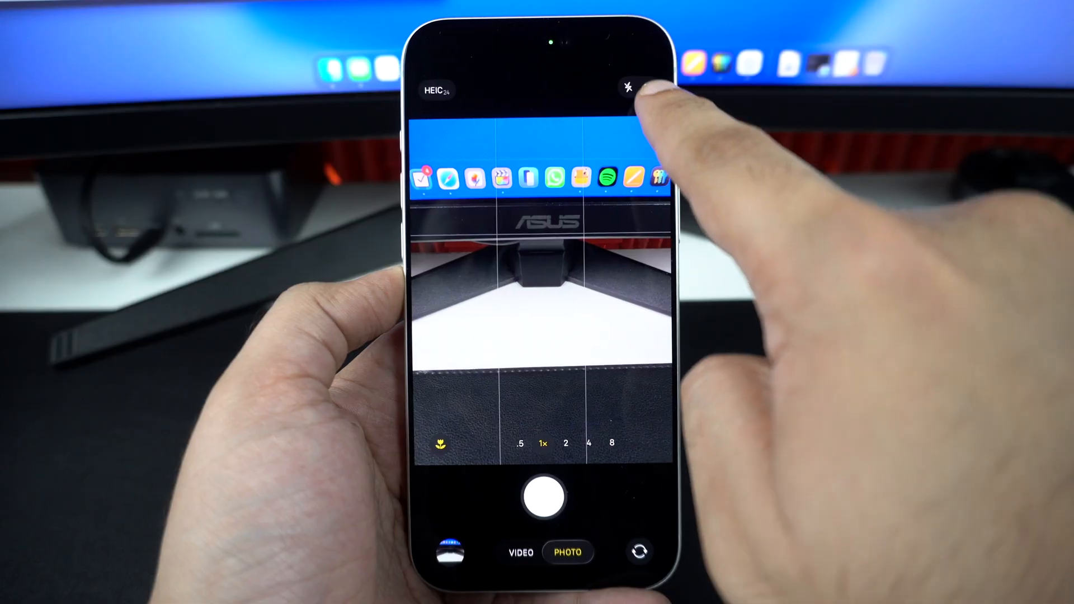
# Step: Toggle the camera's LIVE control in the extra controls panel until Live Photo is off
pyautogui.click(629, 85)
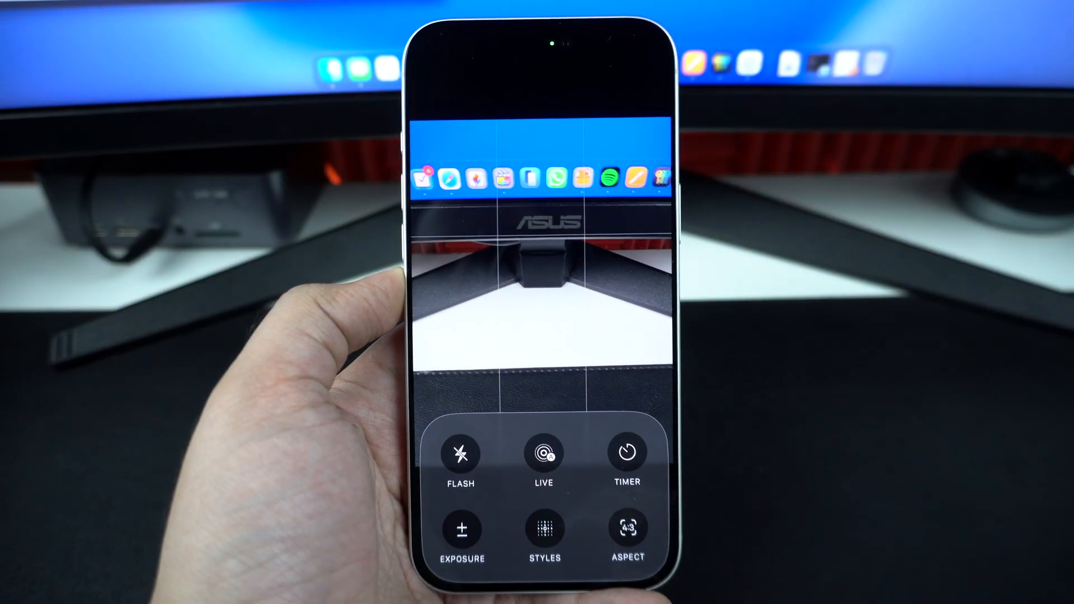
pyautogui.click(544, 455)
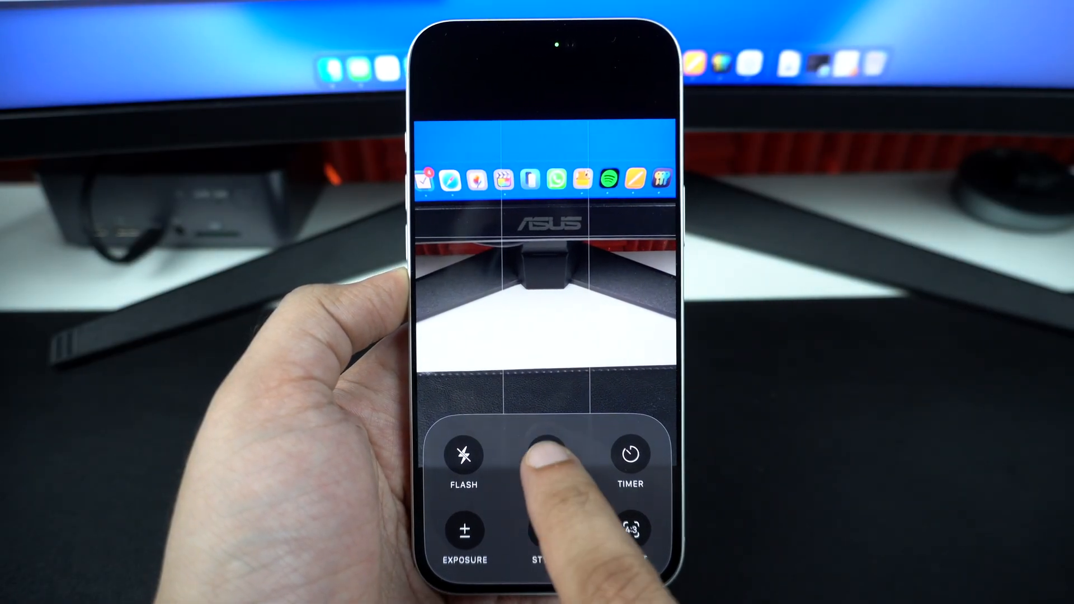
pyautogui.click(541, 455)
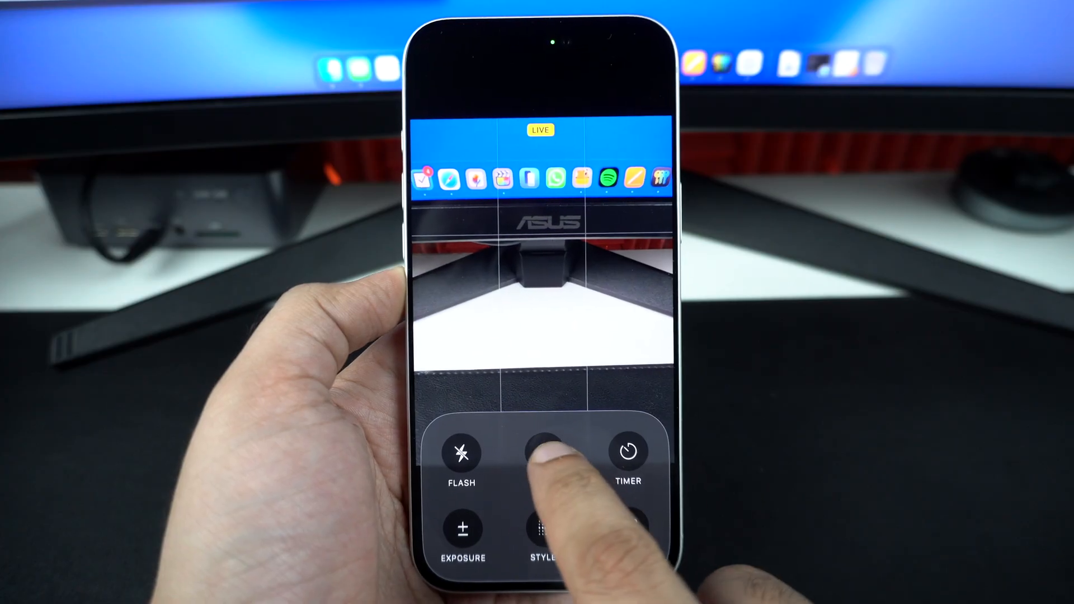
pyautogui.click(545, 452)
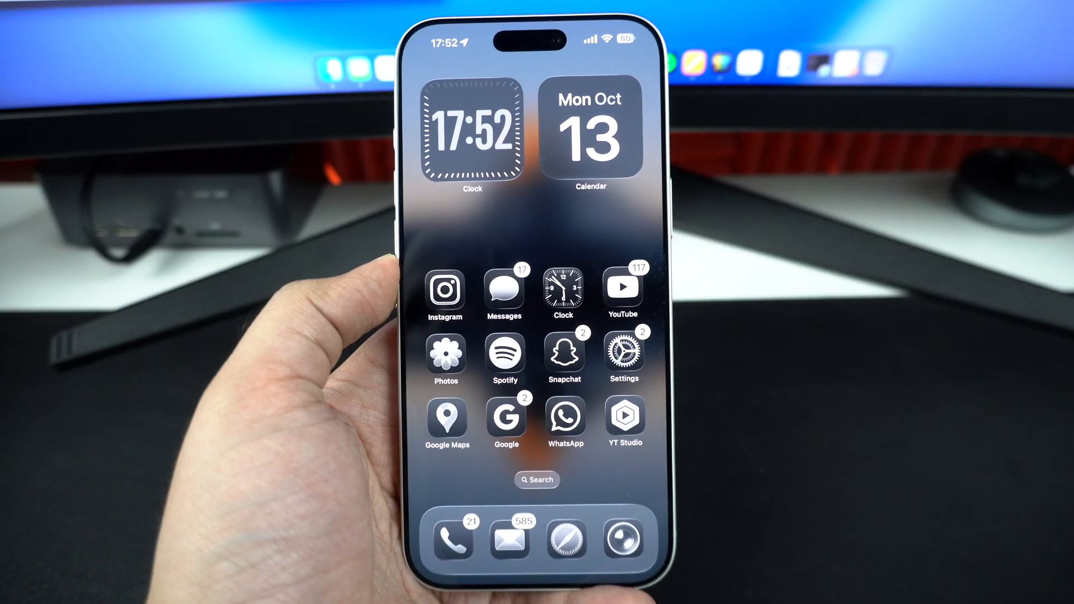
# Step: Turn on the Live Photo toggle under Settings > Camera > Preserve Settings
pyautogui.click(623, 351)
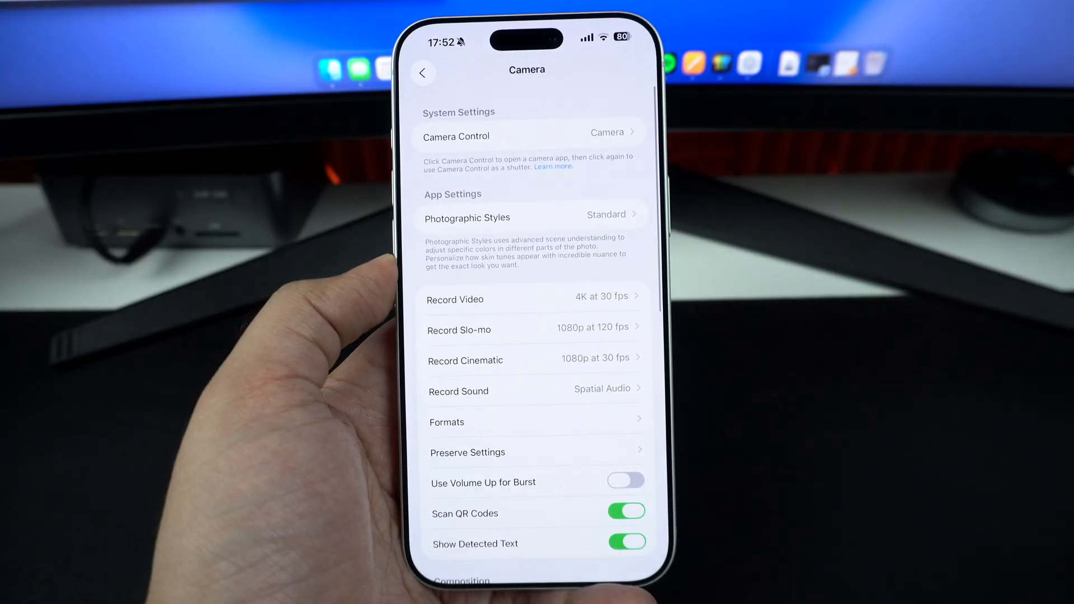
pyautogui.click(468, 452)
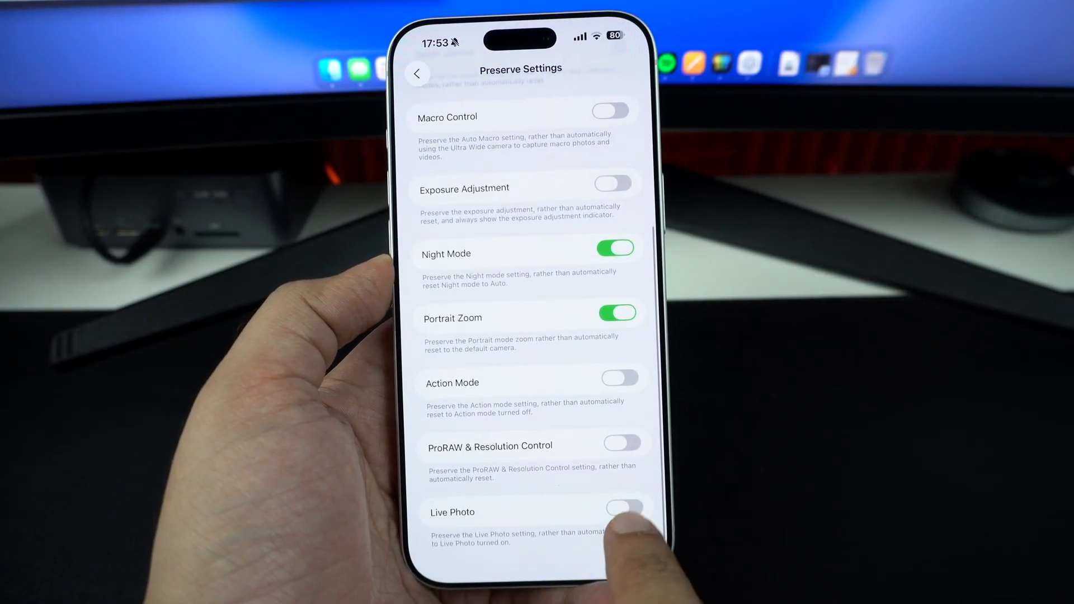
pyautogui.click(624, 513)
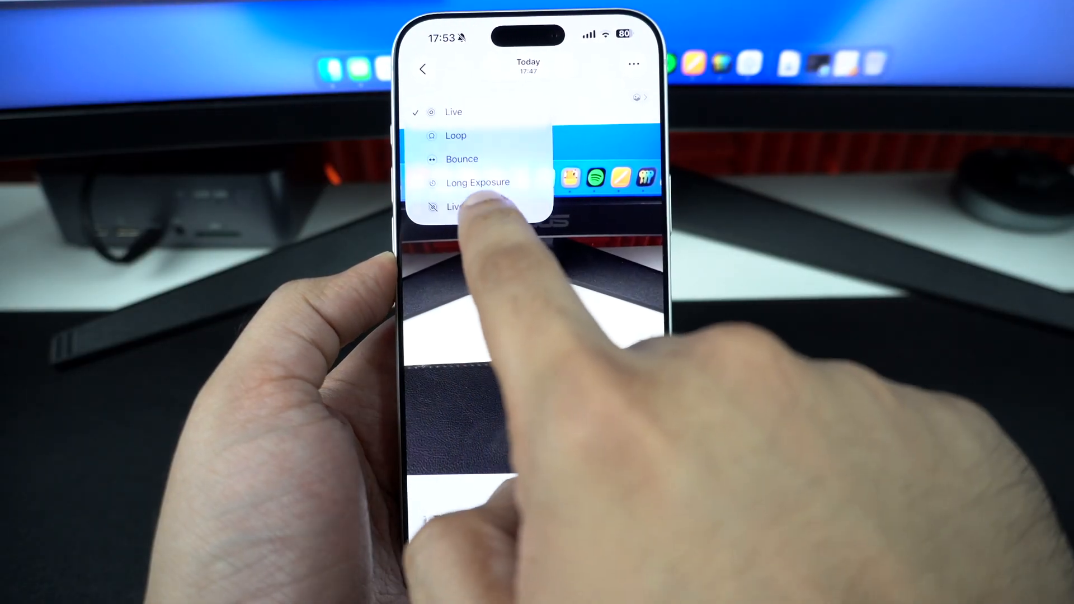
# Step: Choose Live Off from the desk-and-monitor photo's LIVE menu
pyautogui.click(454, 112)
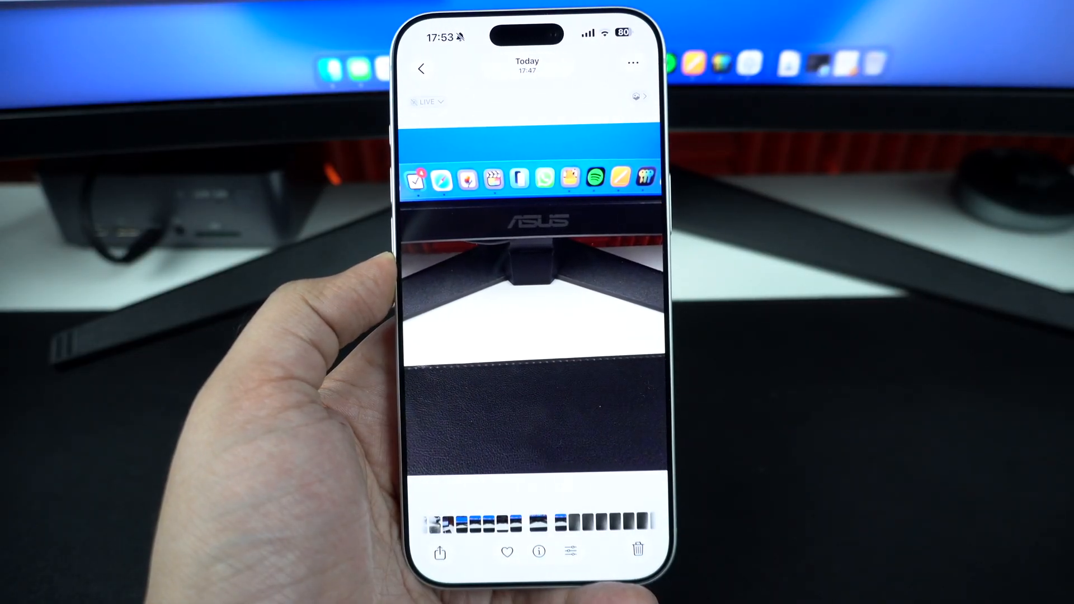